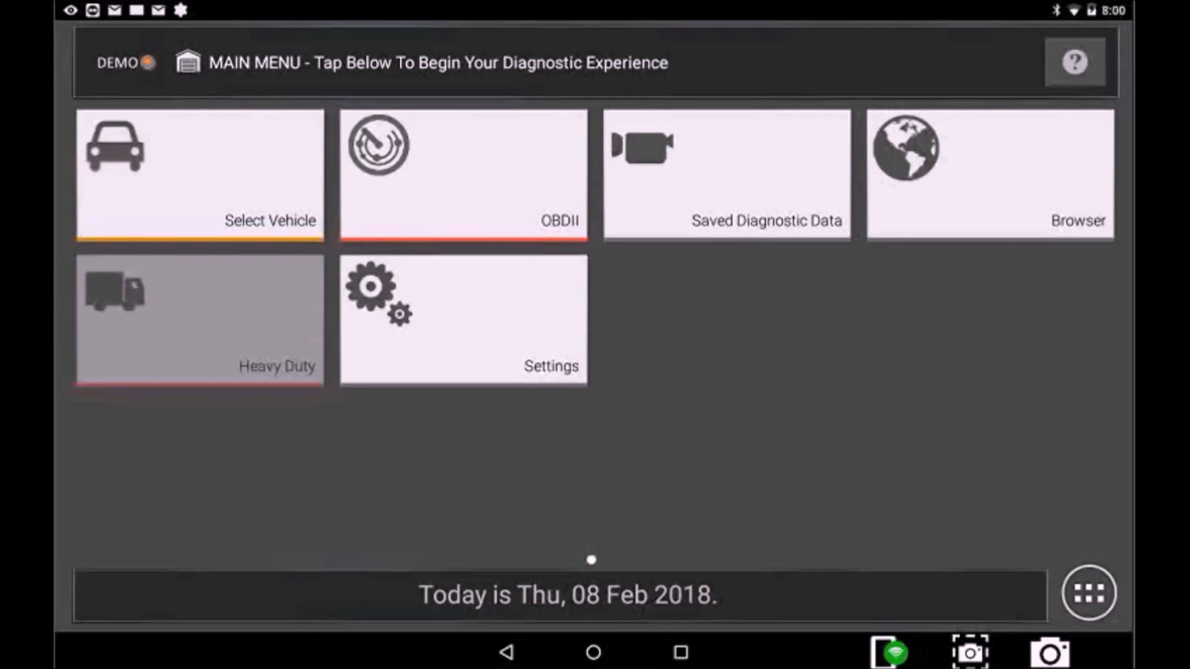
From Select Vehicle, browse the selection choices and start a Search by VIN with an empty field
left_click(199, 176)
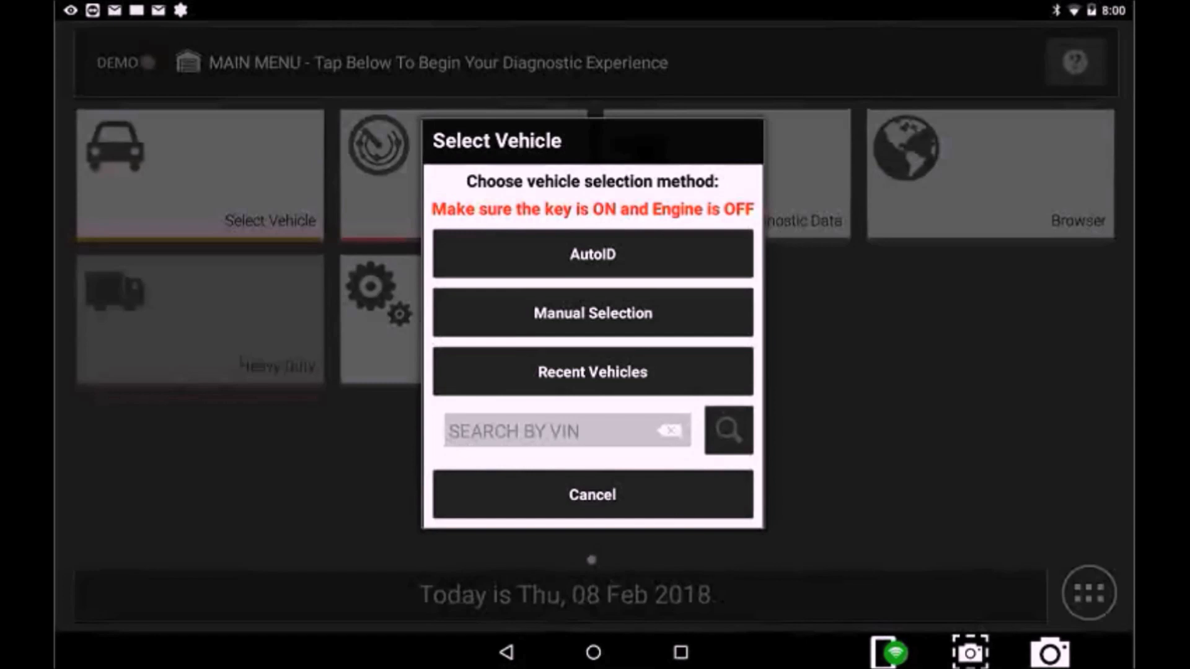
left_click(727, 430)
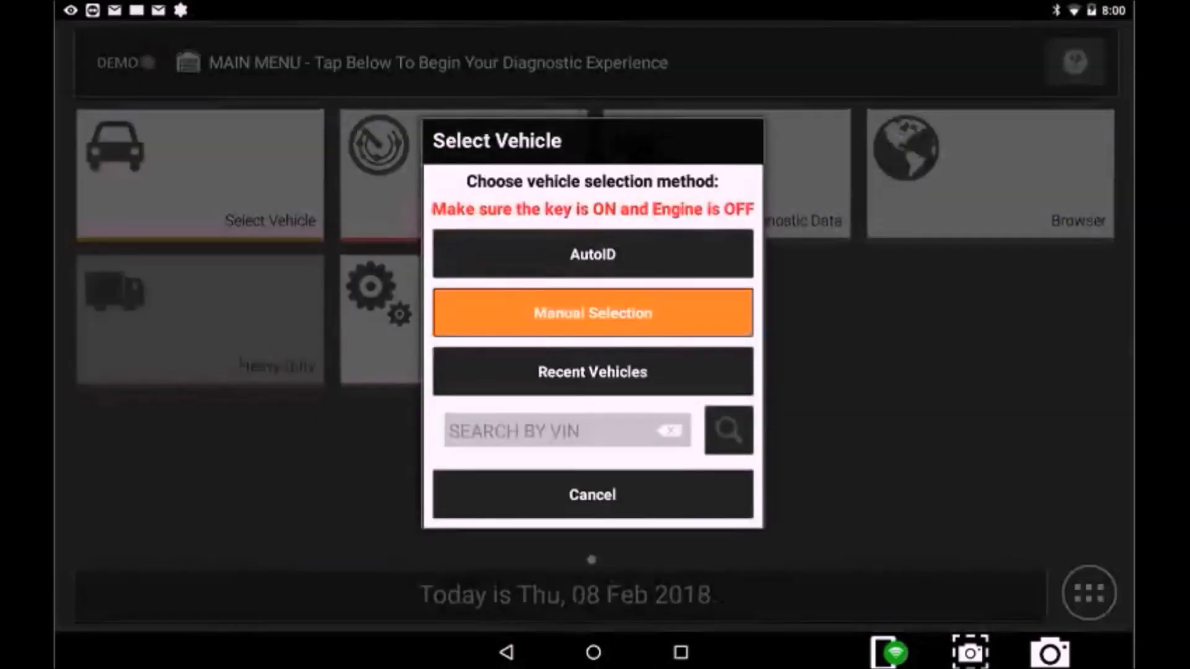
left_click(592, 312)
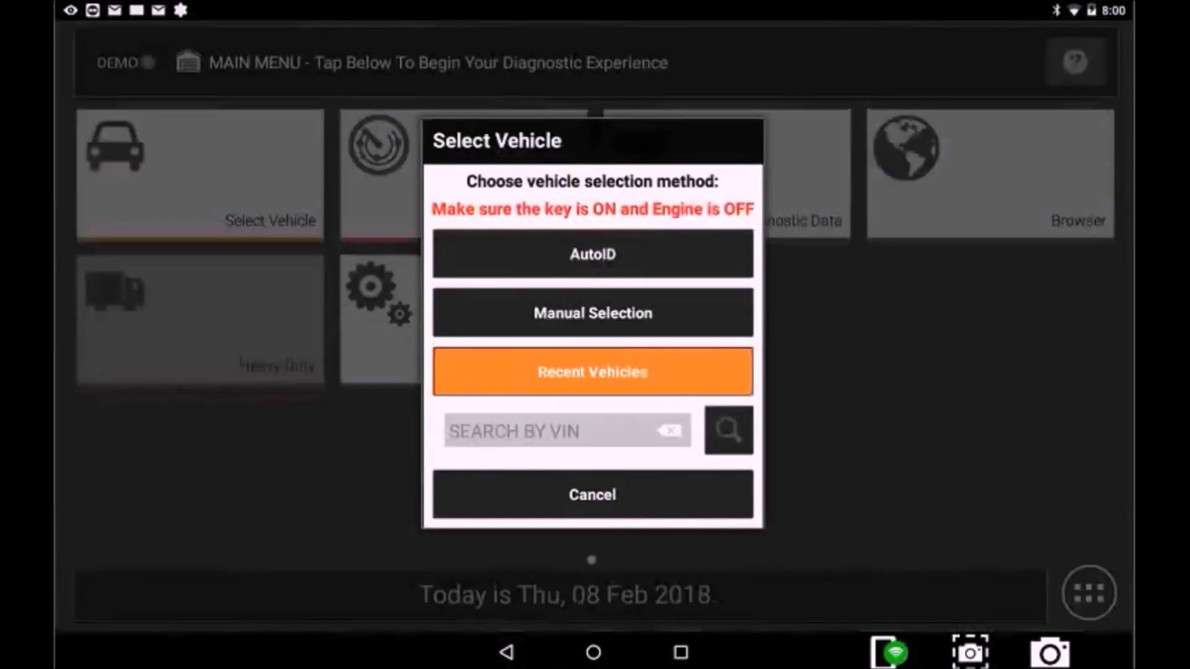
left_click(591, 372)
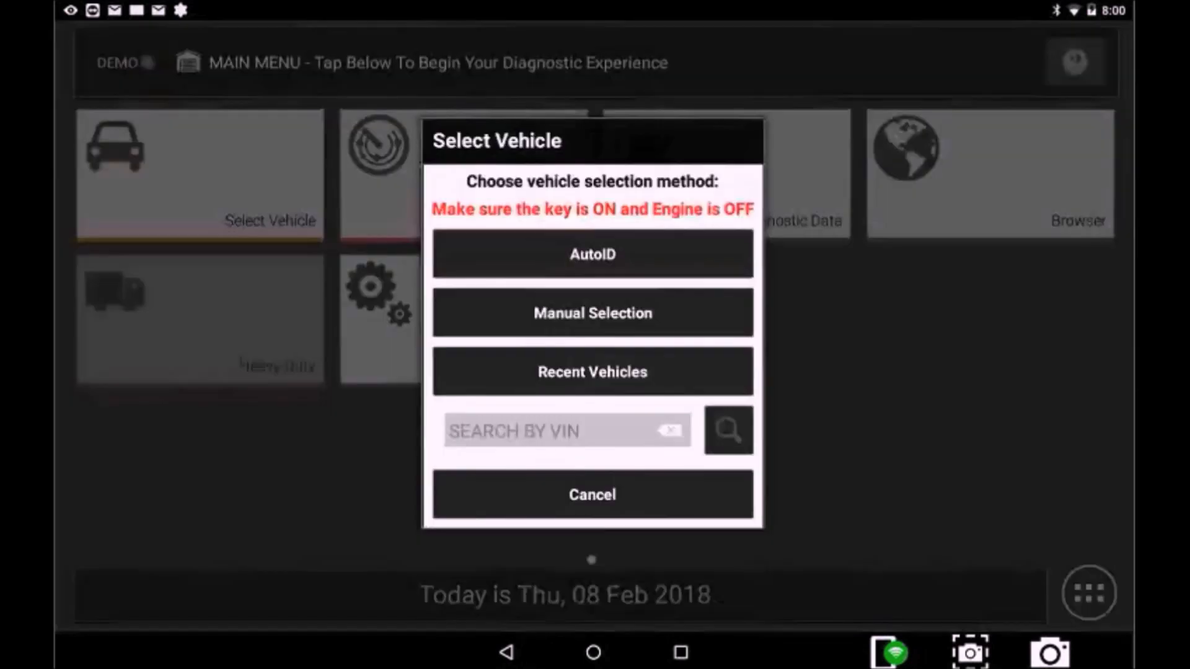
left_click(565, 430)
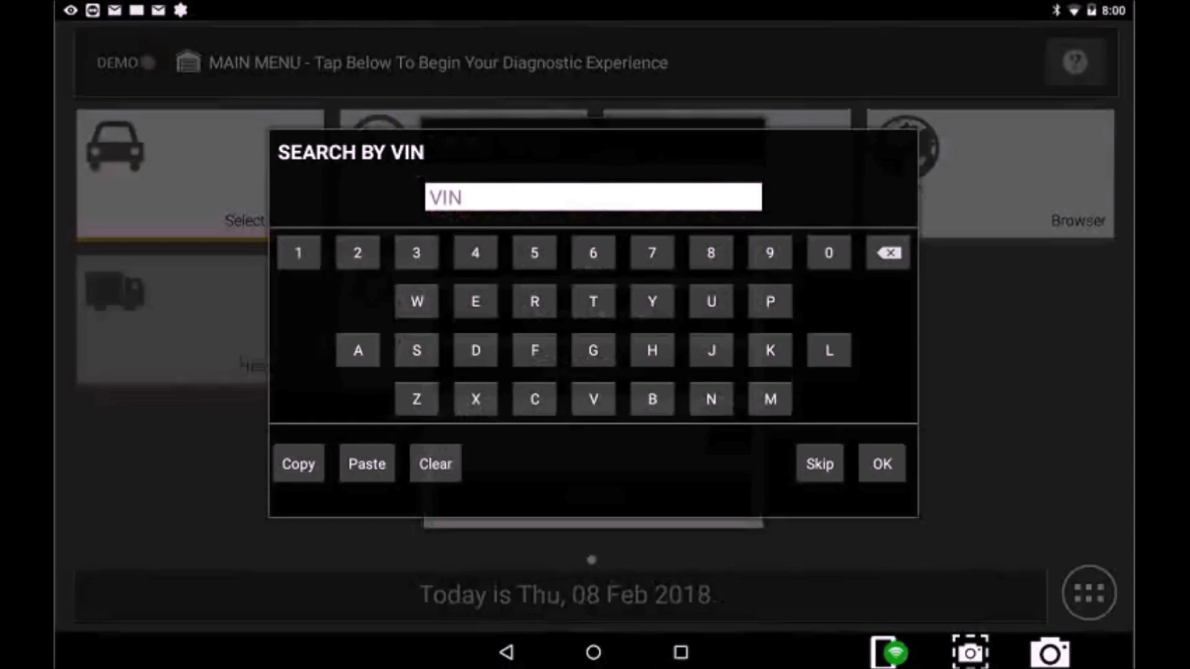
Leave the VIN keypad so the 2008 Ford F-150 King Ranch 5.4L function menu loads
left_click(819, 463)
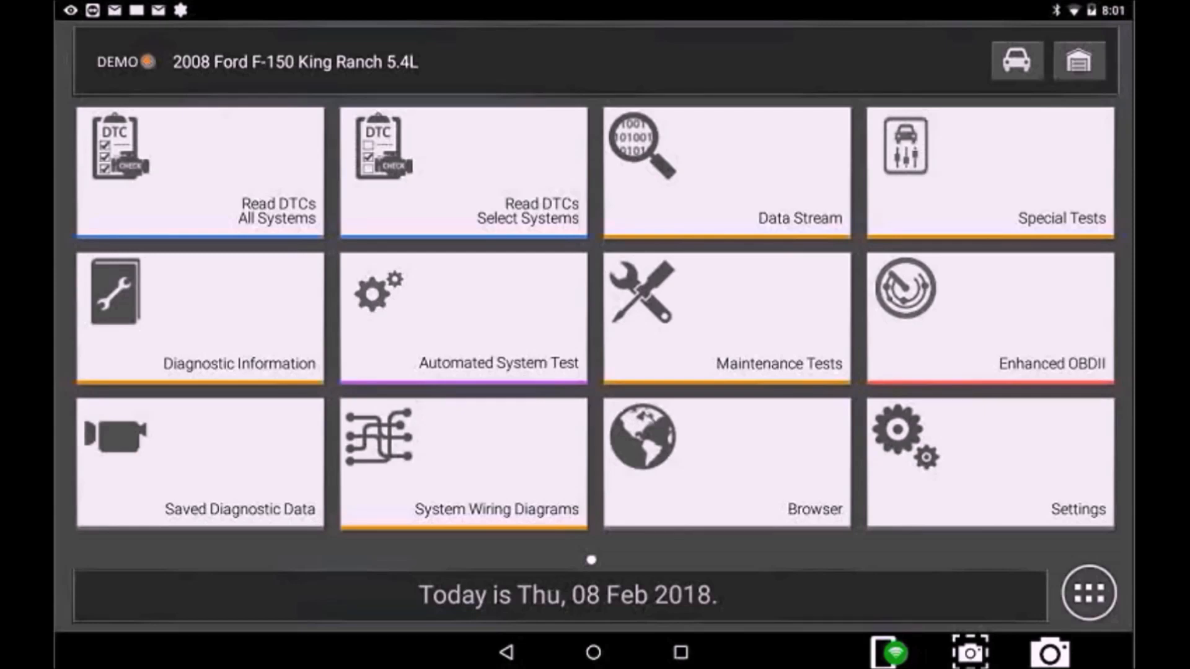
left_click(200, 172)
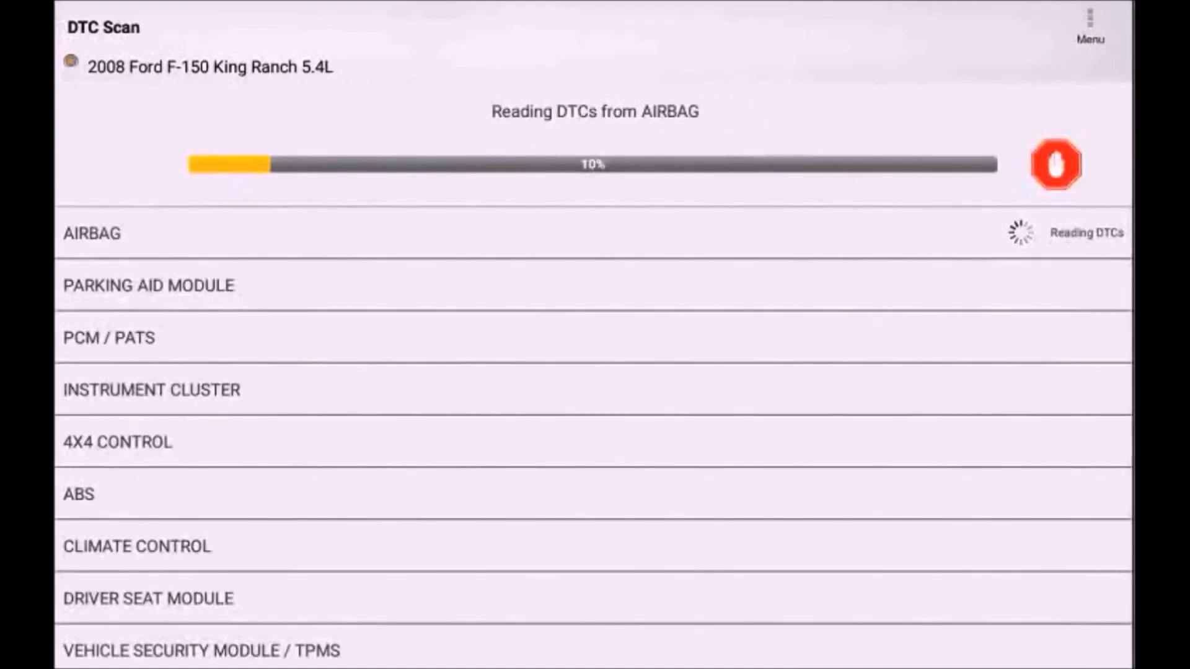
left_click(1053, 163)
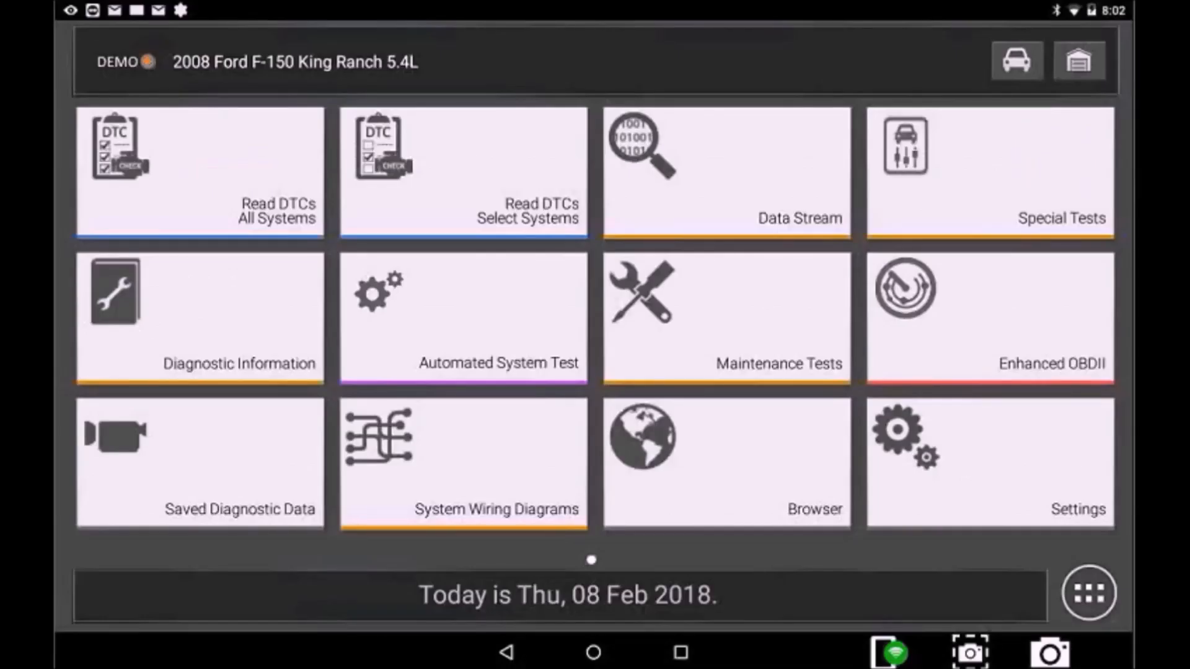
left_click(462, 173)
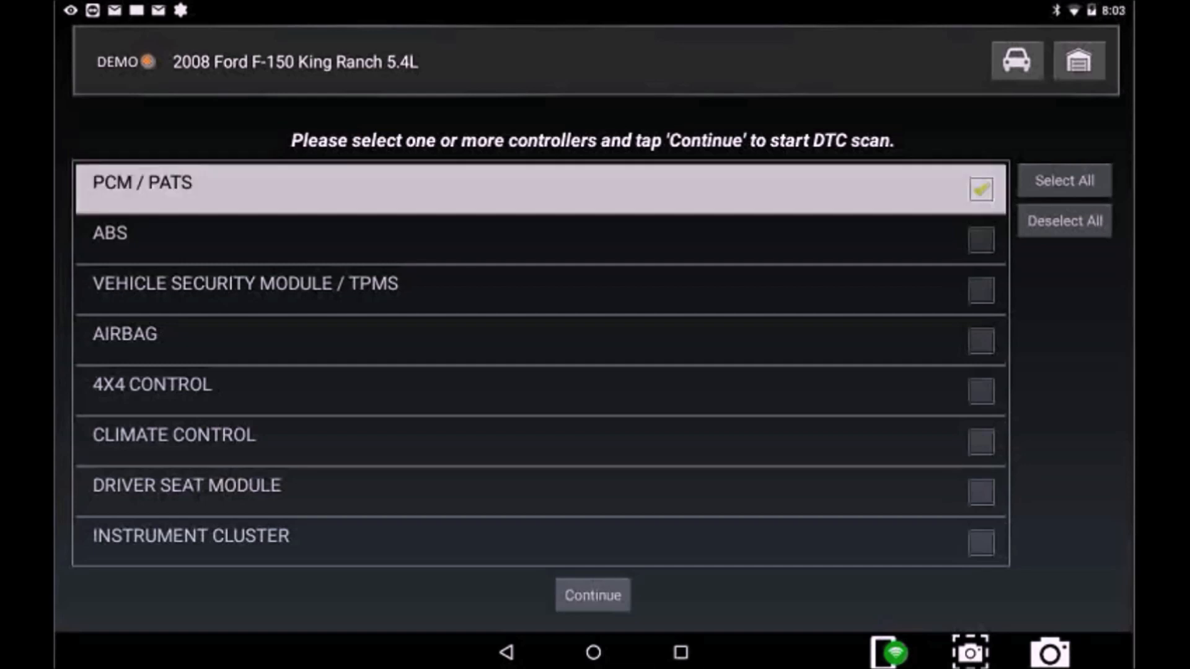
left_click(539, 239)
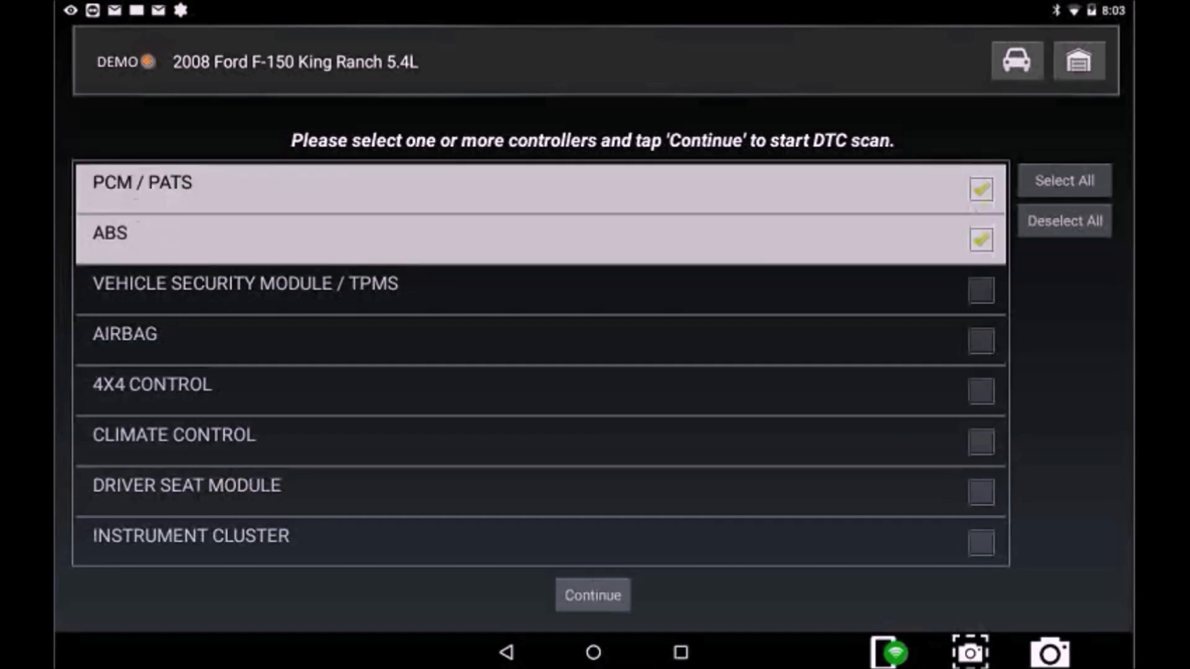
left_click(593, 595)
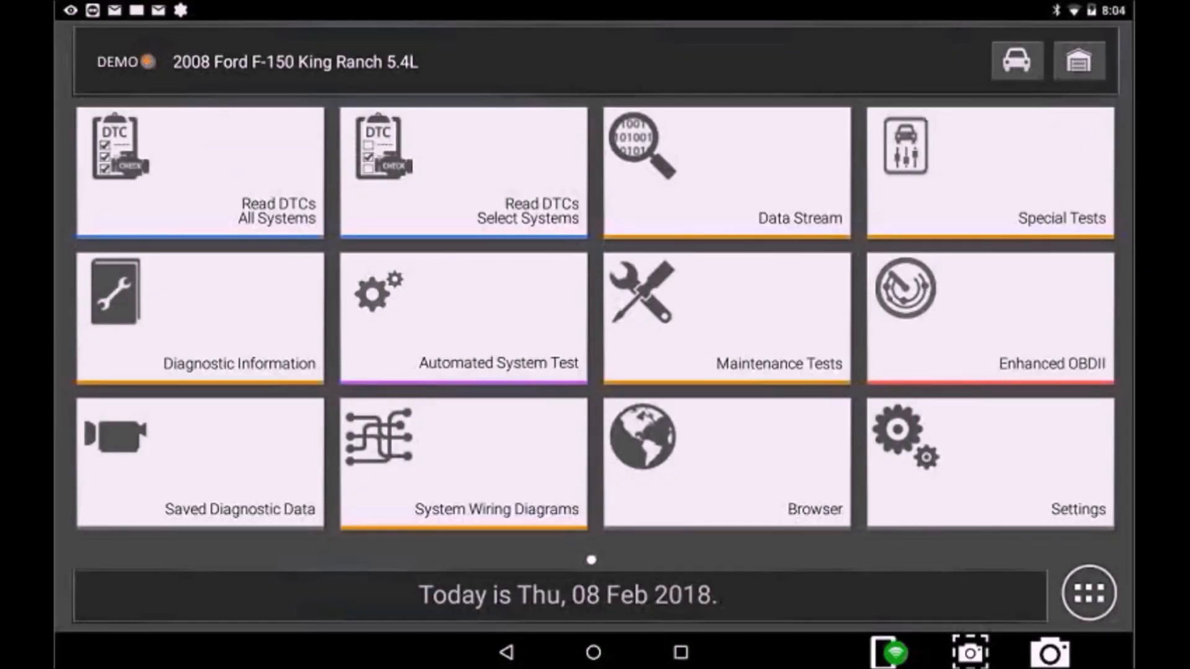
Pick 4X4 CONTROL from the Special Tests controller list and continue to load it
left_click(989, 172)
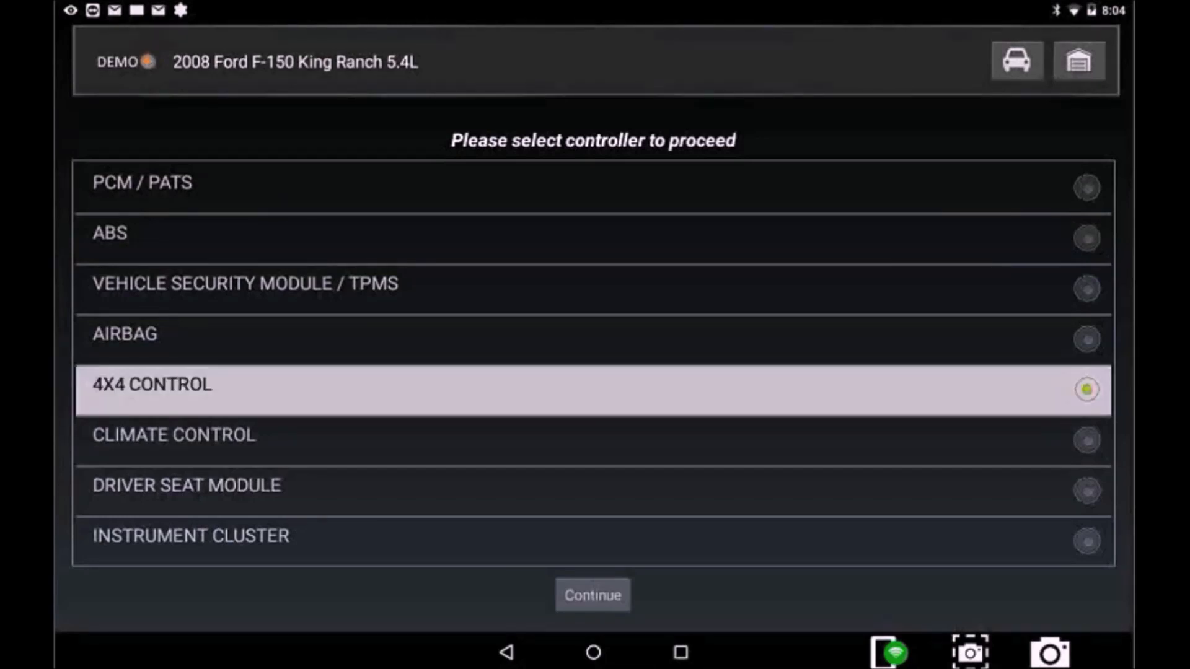
left_click(592, 595)
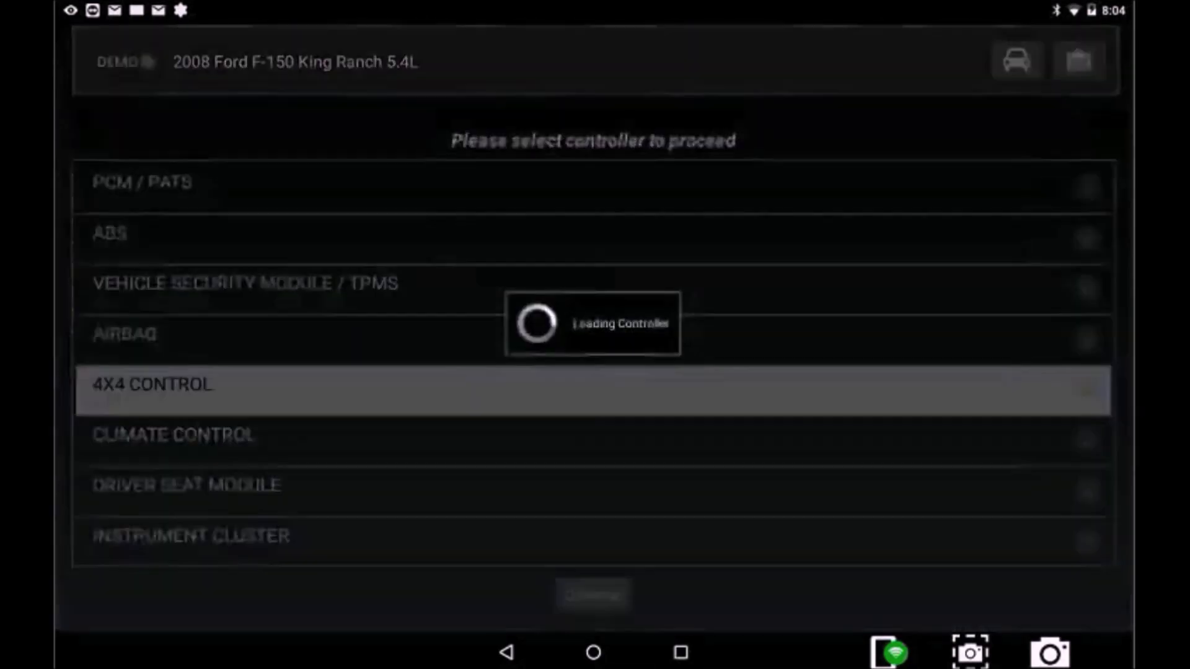
left_click(151, 384)
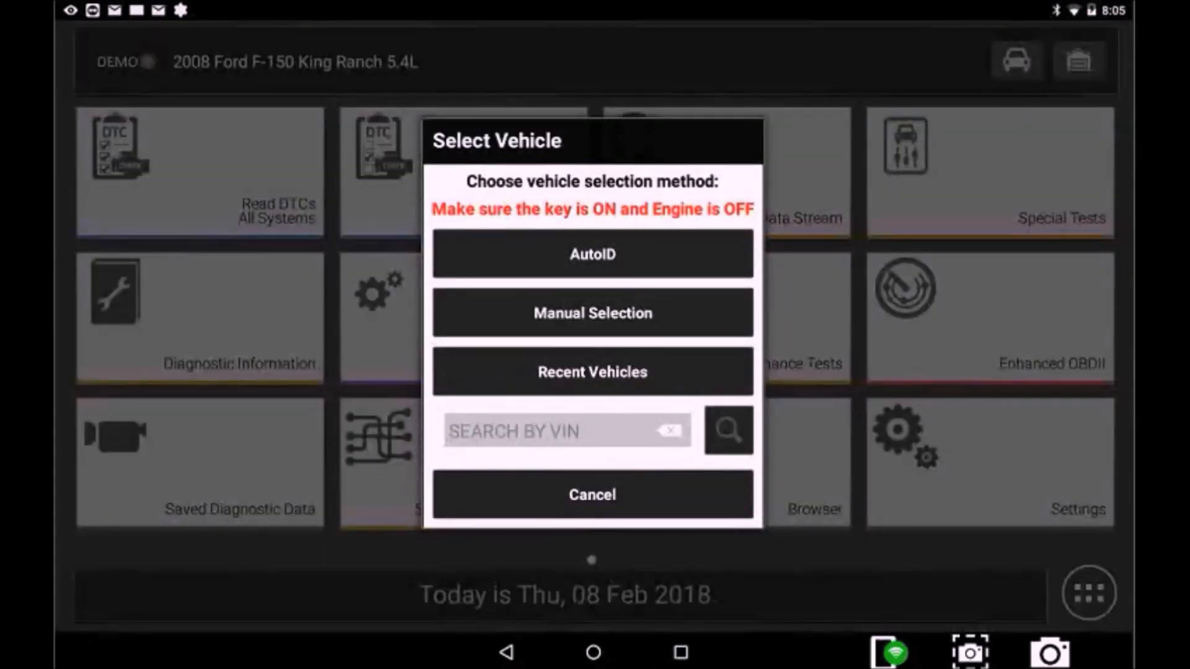
Clear the F-150 via the garage icon, return to the main menu and show the what's-new overview
left_click(591, 494)
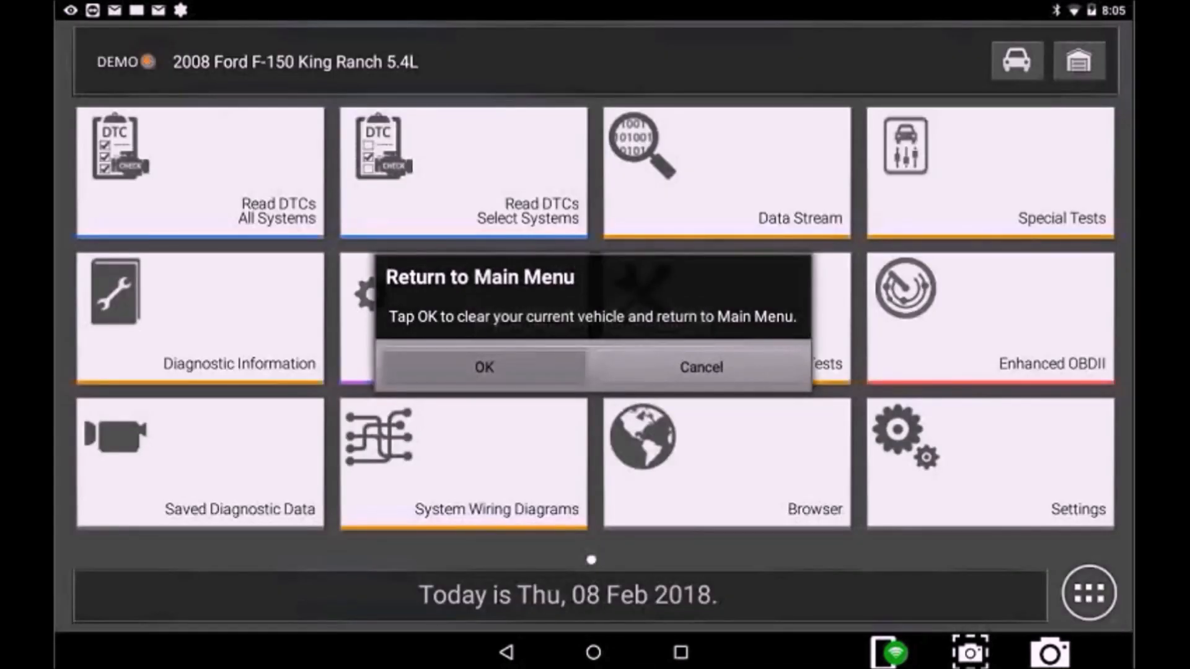
left_click(483, 367)
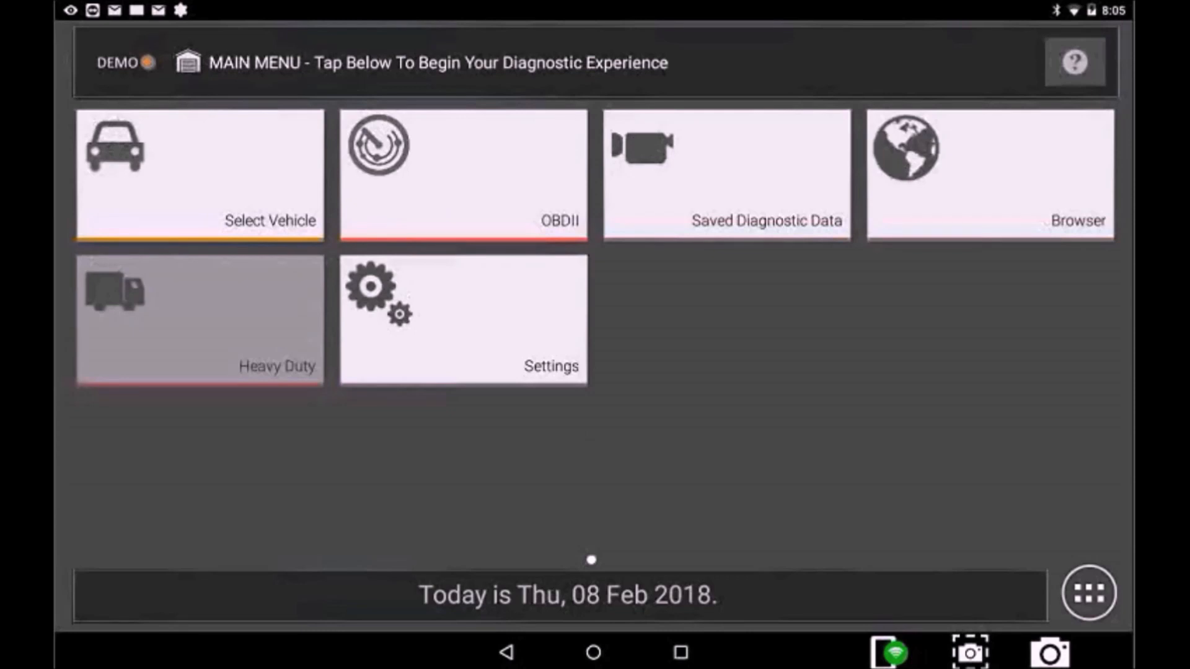
left_click(1074, 62)
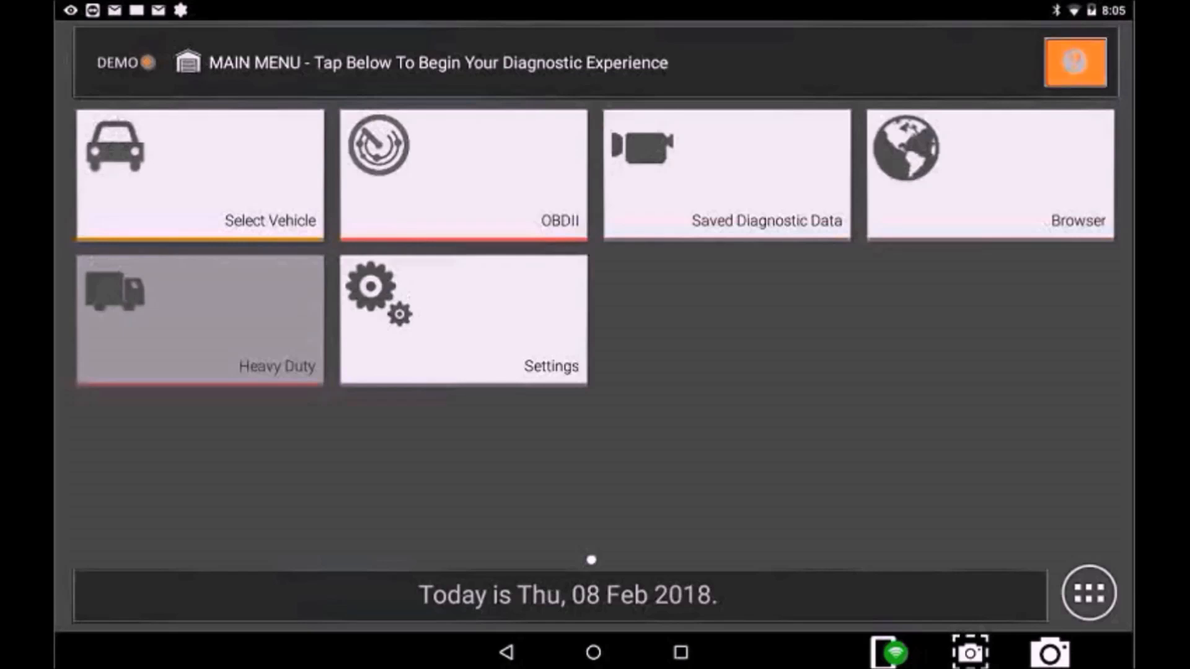
left_click(1075, 62)
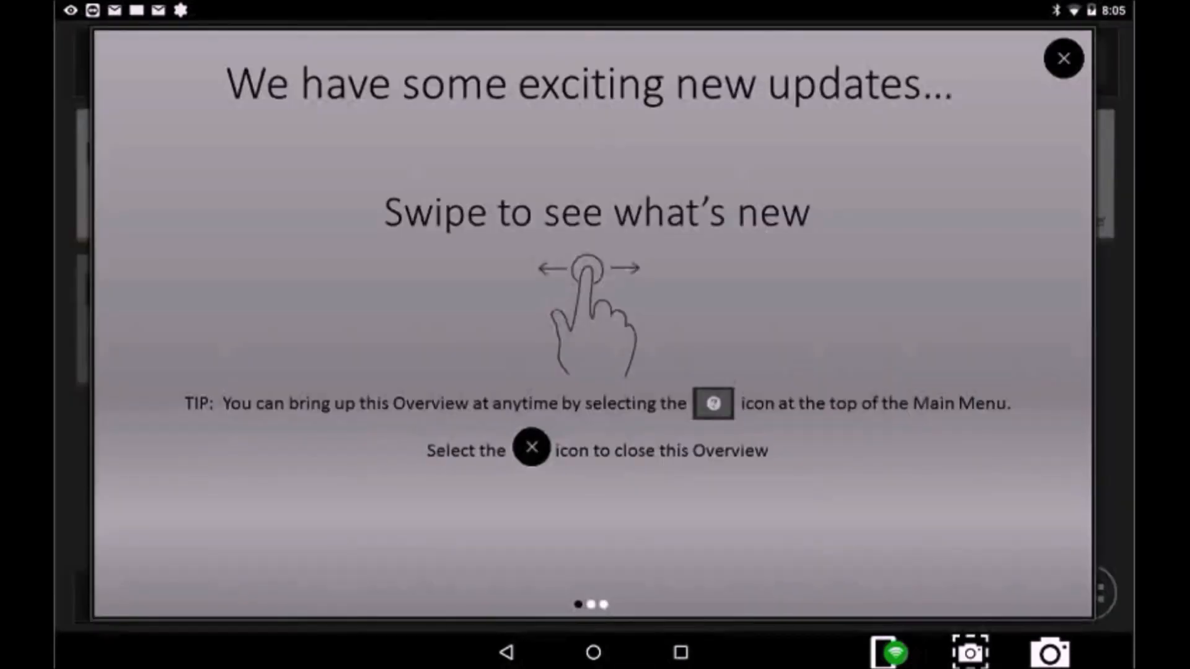